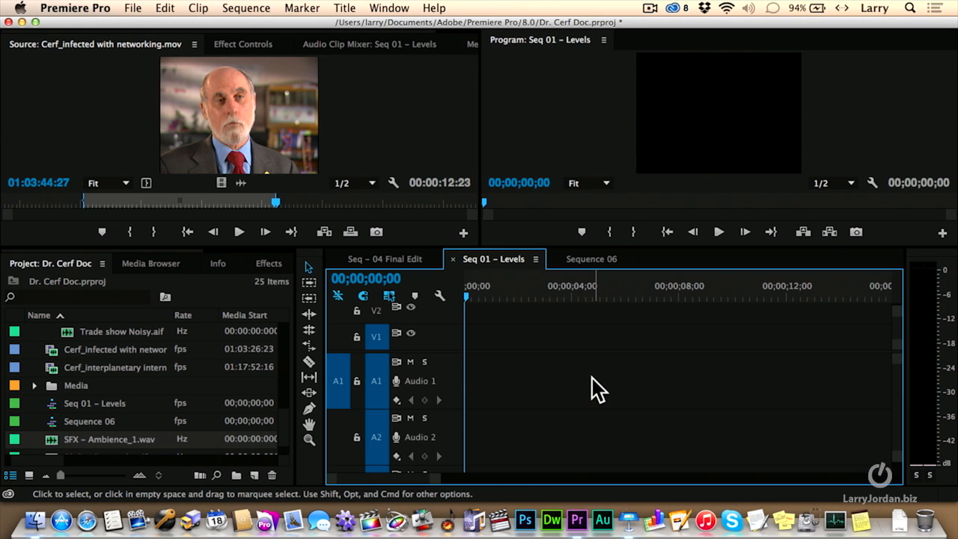
{"action": "mouse_move", "coordinate": [101, 411]}
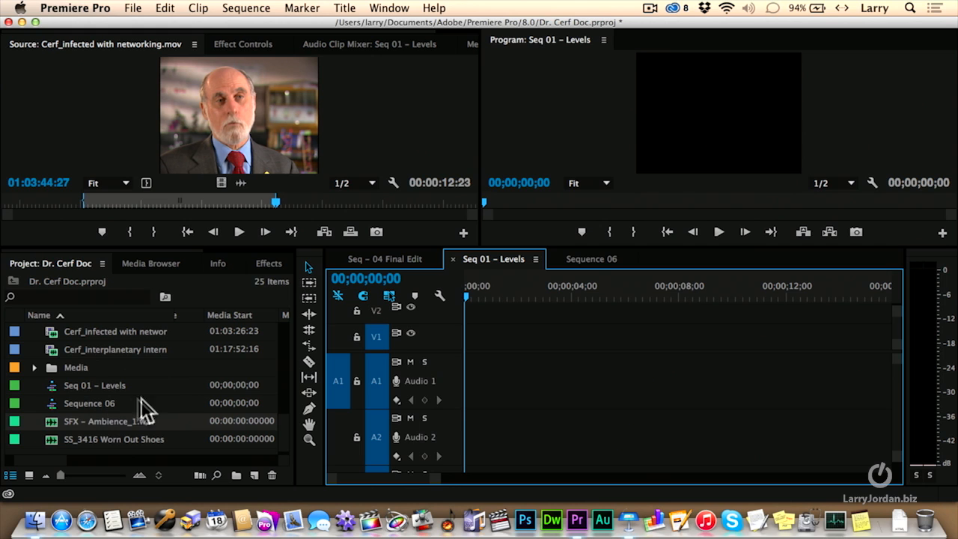
- Load SFX – Ambience_1.wav in the source monitor and bring up its context menu
{"action": "double_click", "coordinate": [108, 420]}
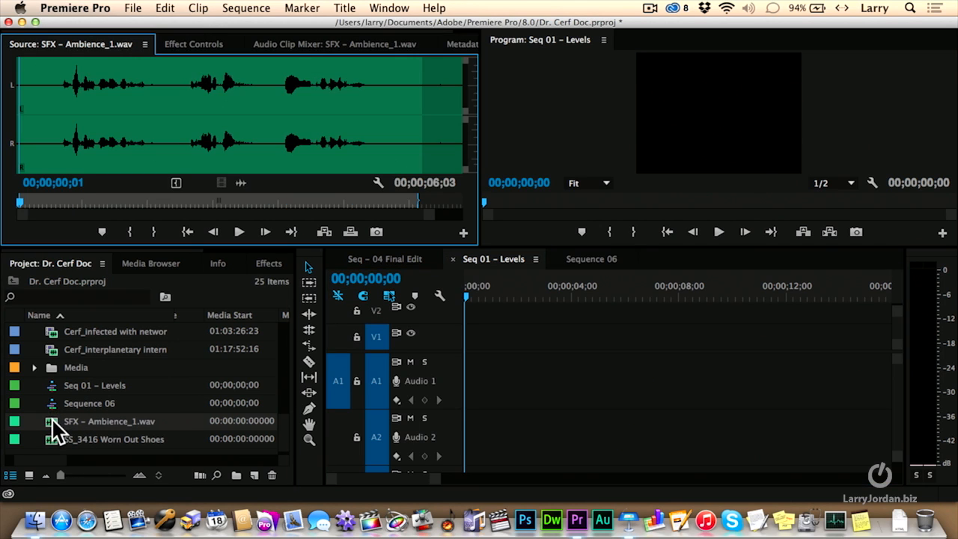
{"action": "mouse_move", "coordinate": [19, 81]}
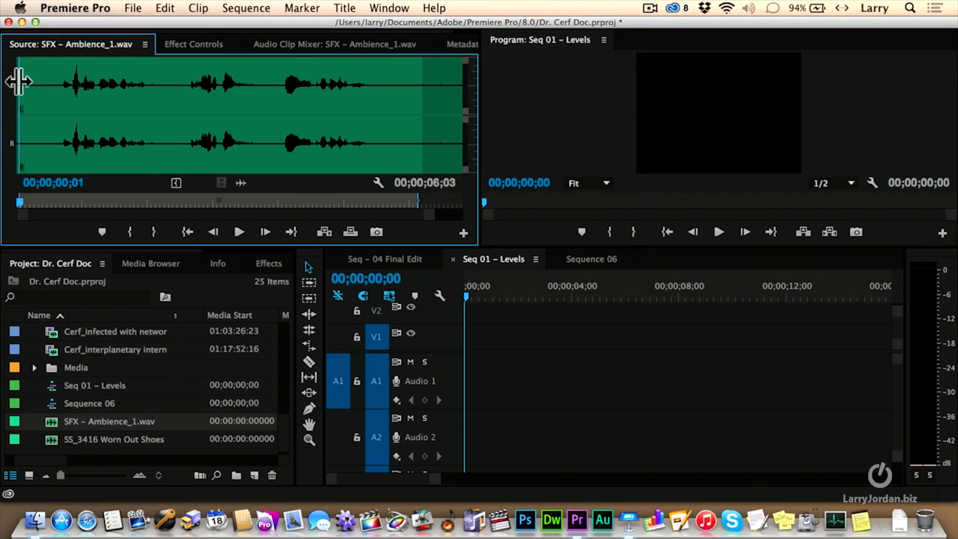
{"action": "mouse_move", "coordinate": [37, 168]}
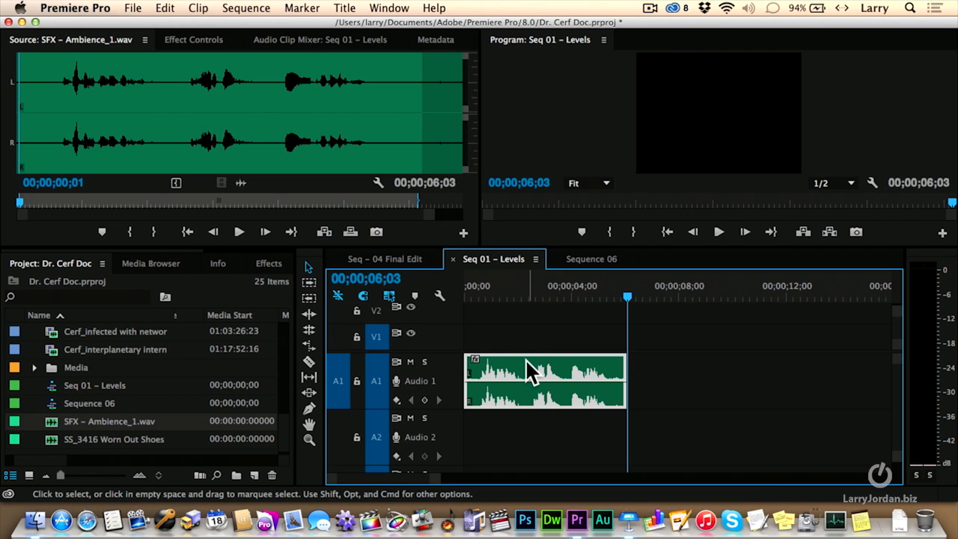
{"action": "mouse_move", "coordinate": [538, 367]}
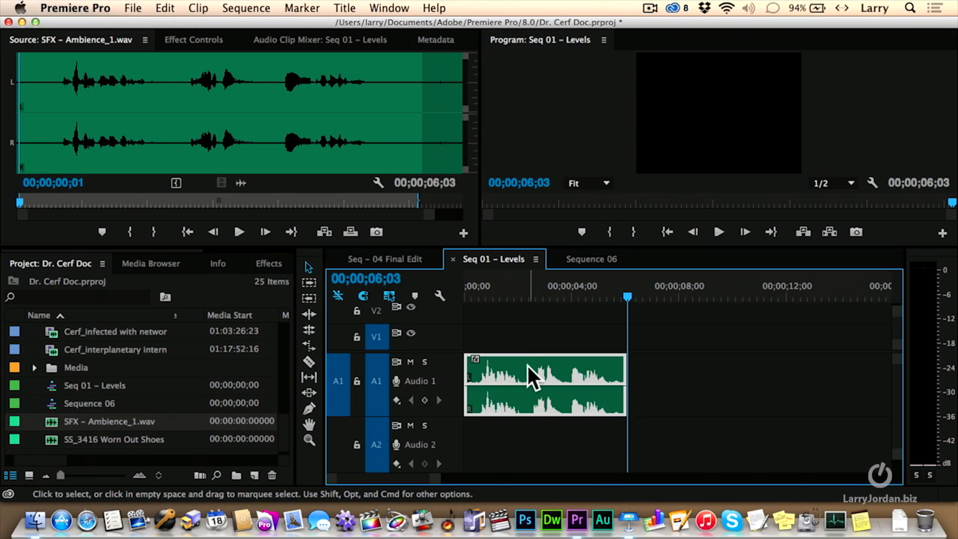
{"action": "mouse_move", "coordinate": [531, 410]}
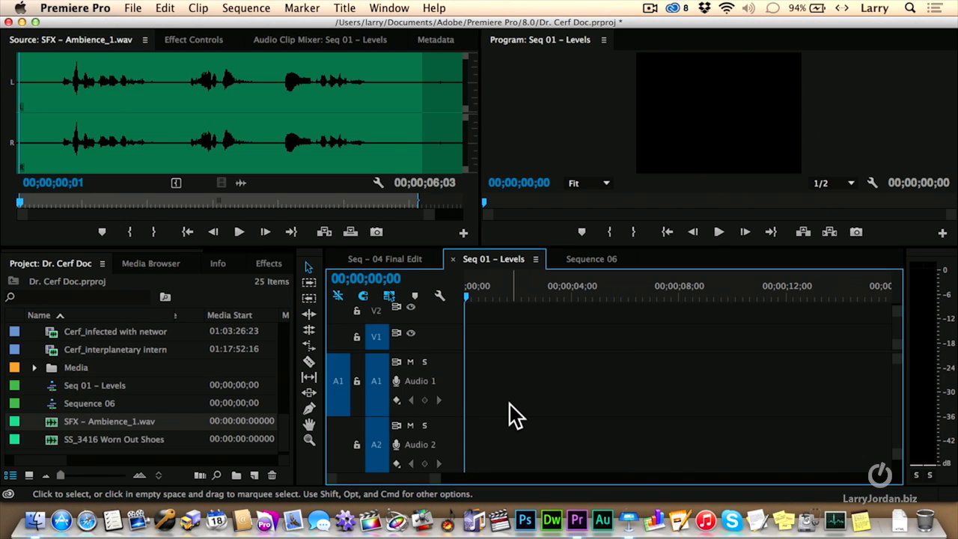
{"action": "mouse_move", "coordinate": [90, 386]}
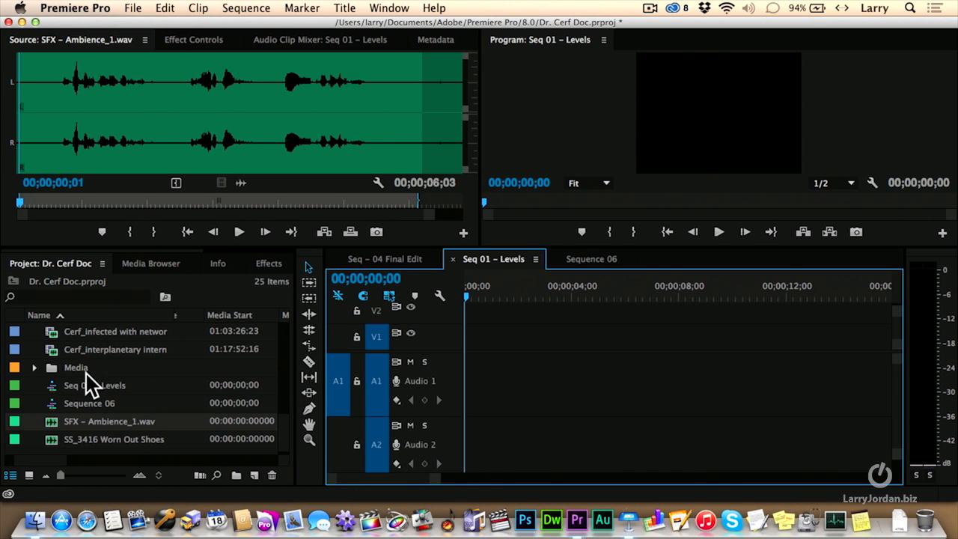
{"action": "right_click", "coordinate": [108, 421]}
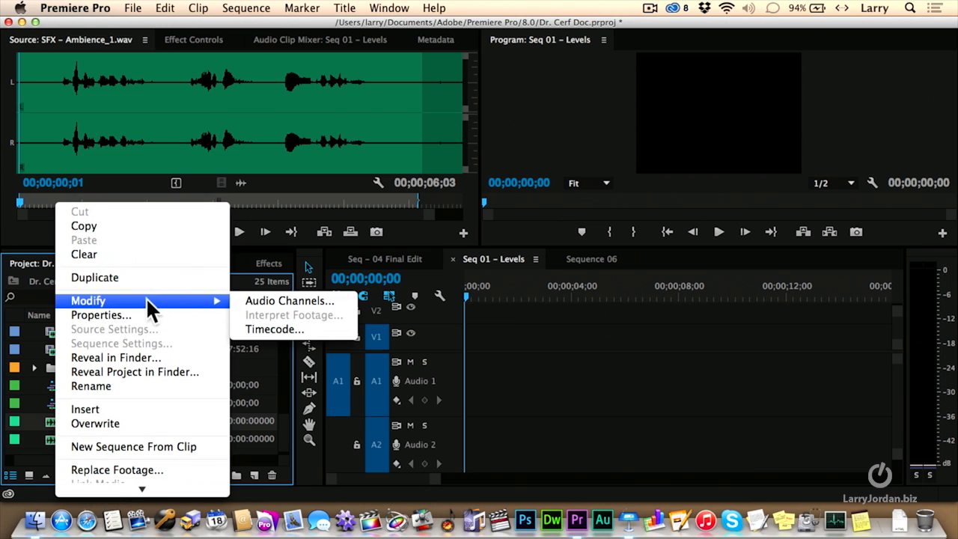
- Set the ambience clip's audio channels to Mono with 2 audio tracks and confirm
{"action": "left_click", "coordinate": [288, 300]}
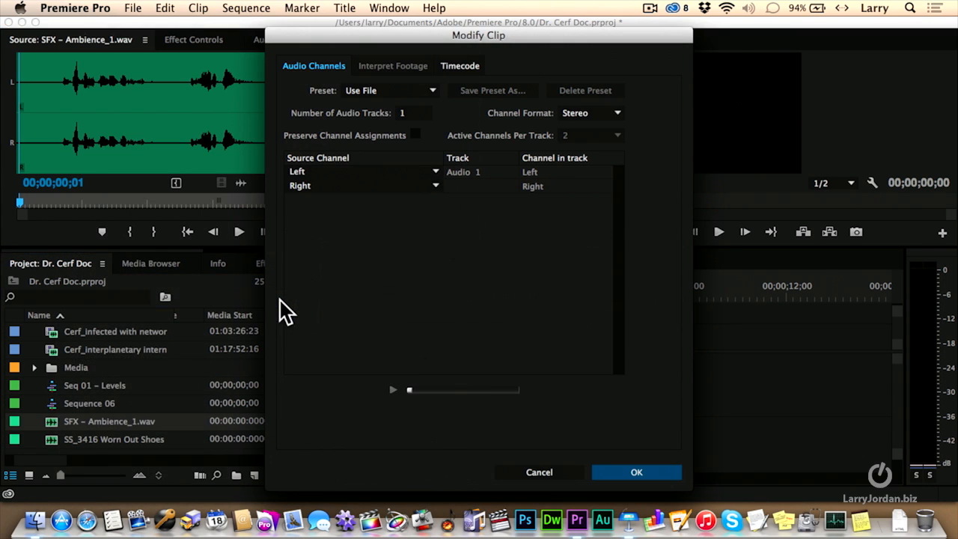
{"action": "mouse_move", "coordinate": [410, 111]}
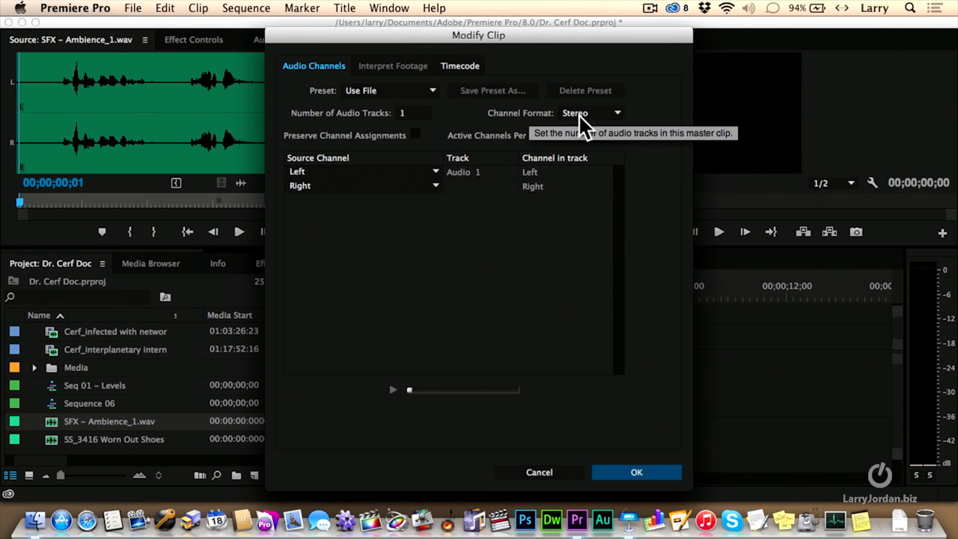
{"action": "left_click", "coordinate": [591, 112]}
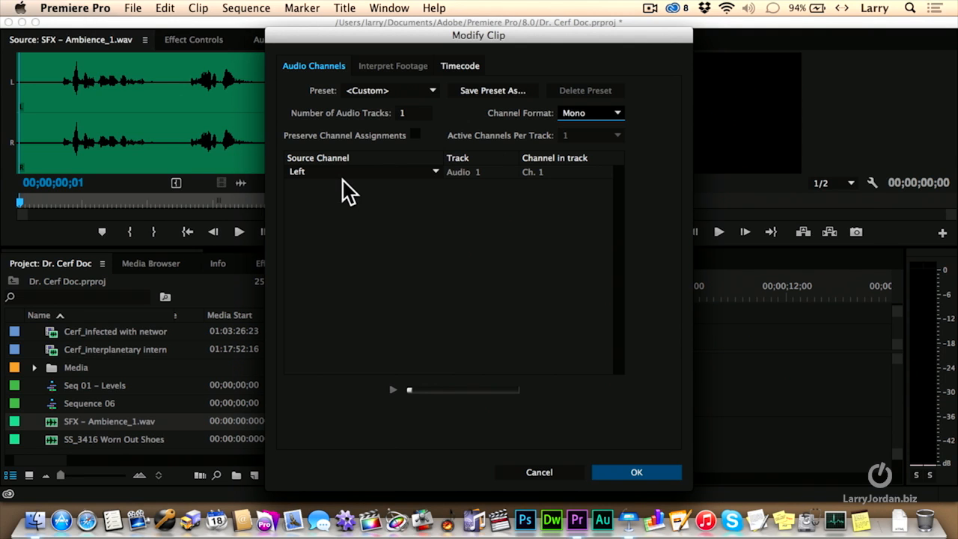
{"action": "mouse_move", "coordinate": [383, 142]}
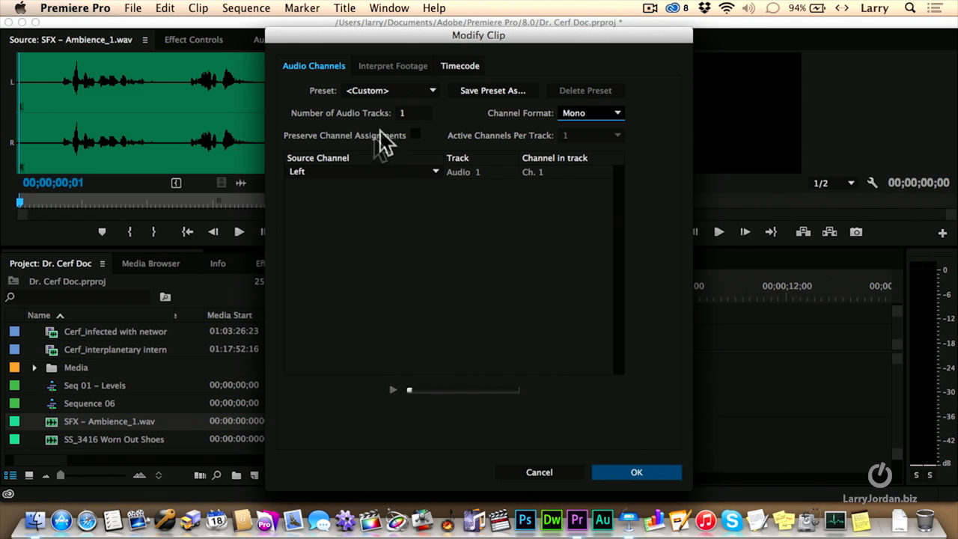
{"action": "mouse_move", "coordinate": [419, 119]}
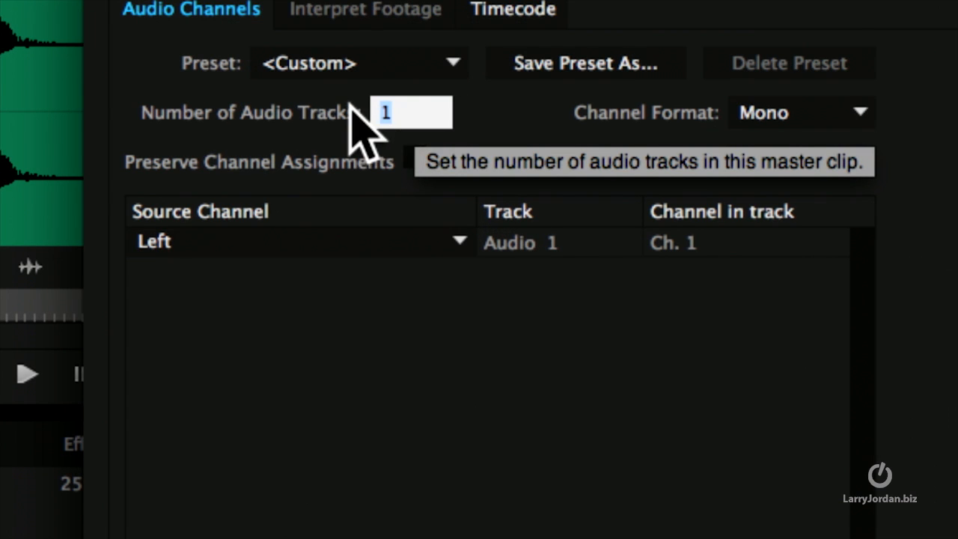
{"action": "type", "text": "2"}
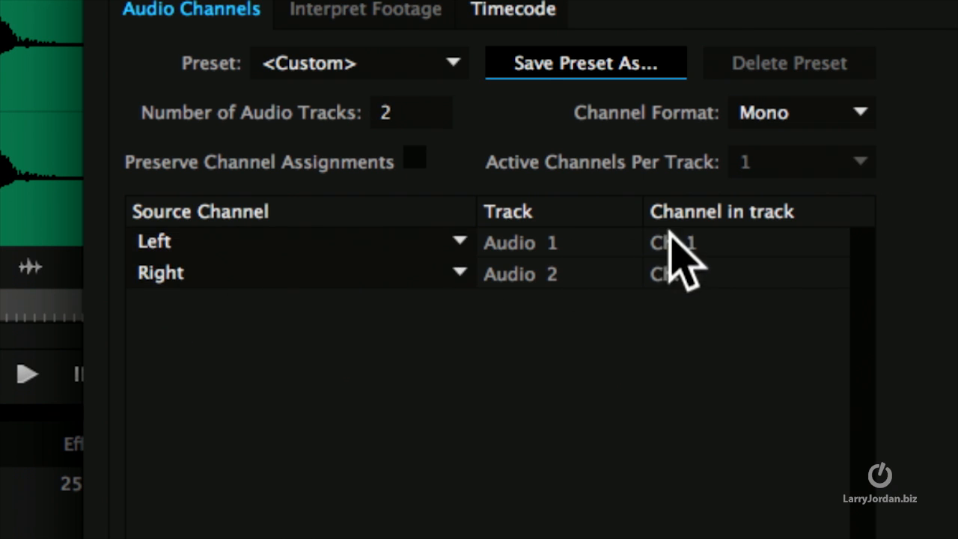
{"action": "mouse_move", "coordinate": [678, 284]}
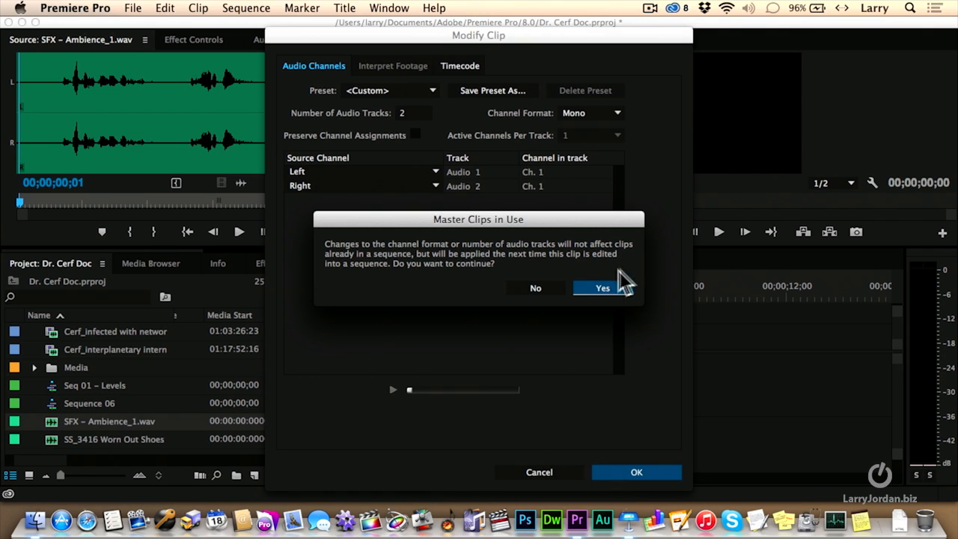
{"action": "left_click", "coordinate": [603, 288]}
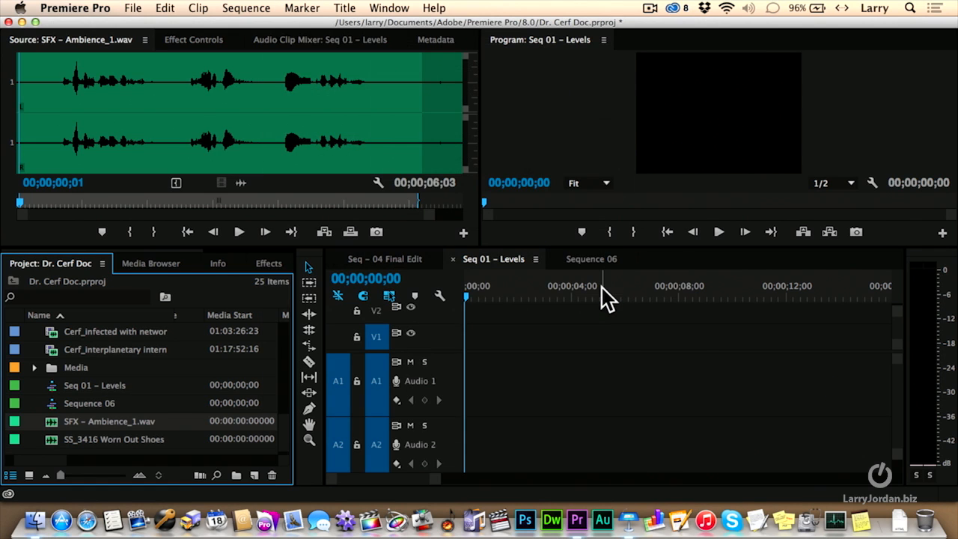
{"action": "mouse_move", "coordinate": [29, 432]}
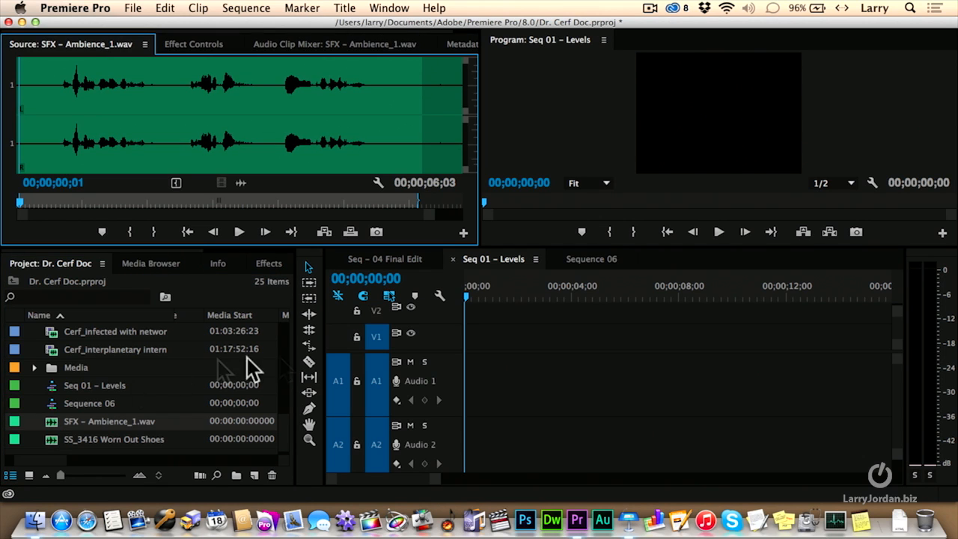
{"action": "mouse_move", "coordinate": [19, 129]}
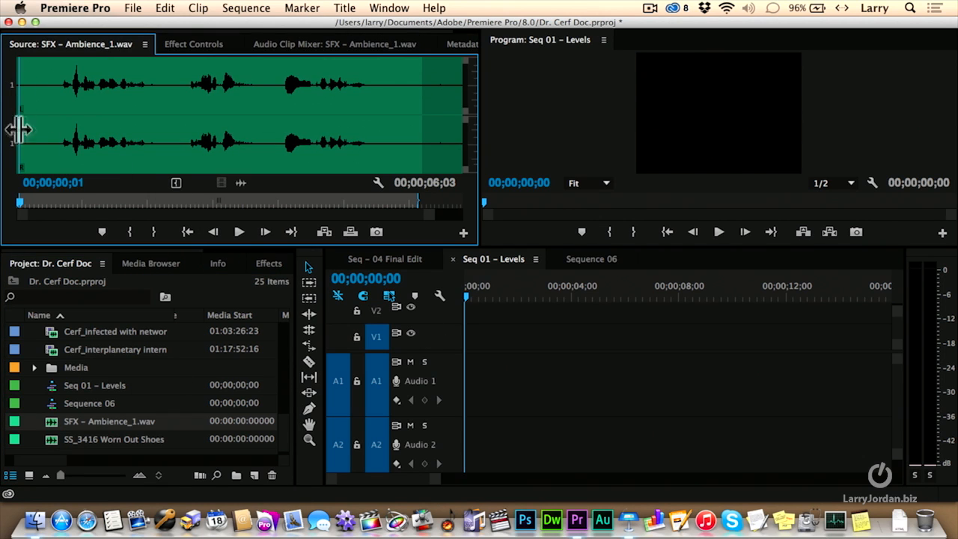
{"action": "mouse_move", "coordinate": [21, 142]}
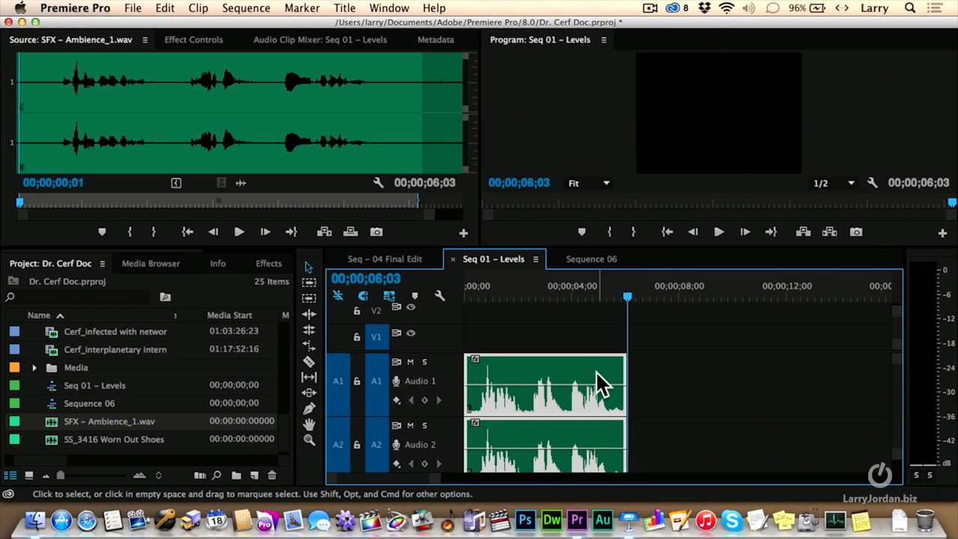
{"action": "mouse_move", "coordinate": [618, 378]}
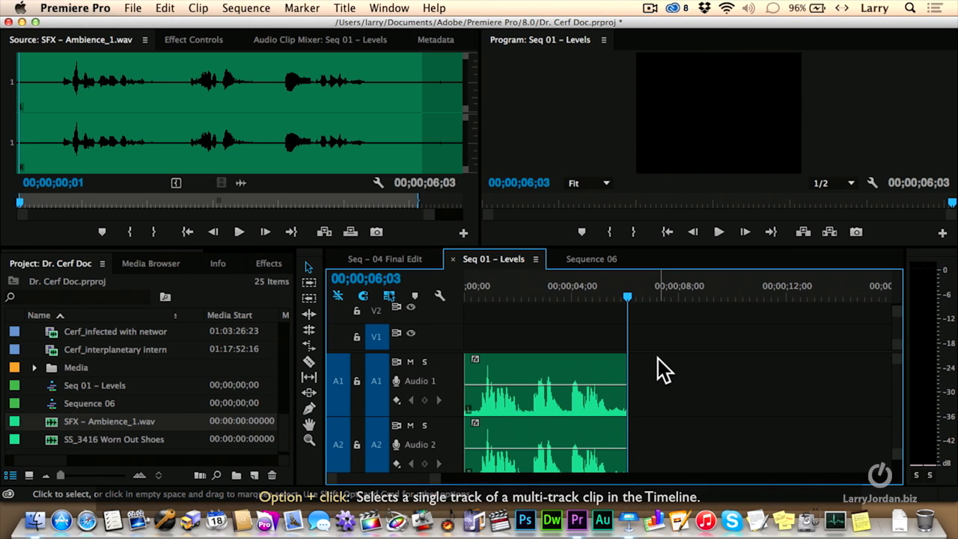
{"action": "left_click", "coordinate": [544, 381]}
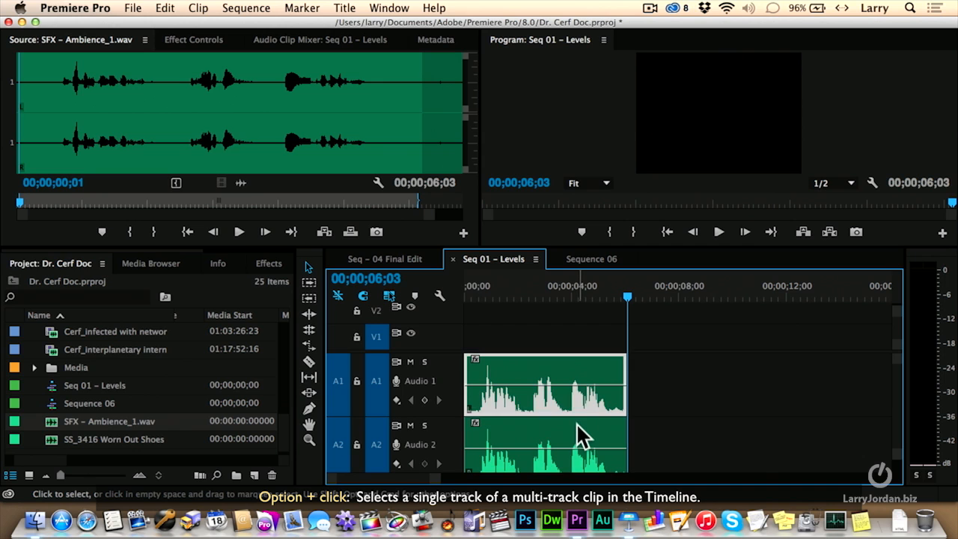
{"action": "mouse_move", "coordinate": [655, 419]}
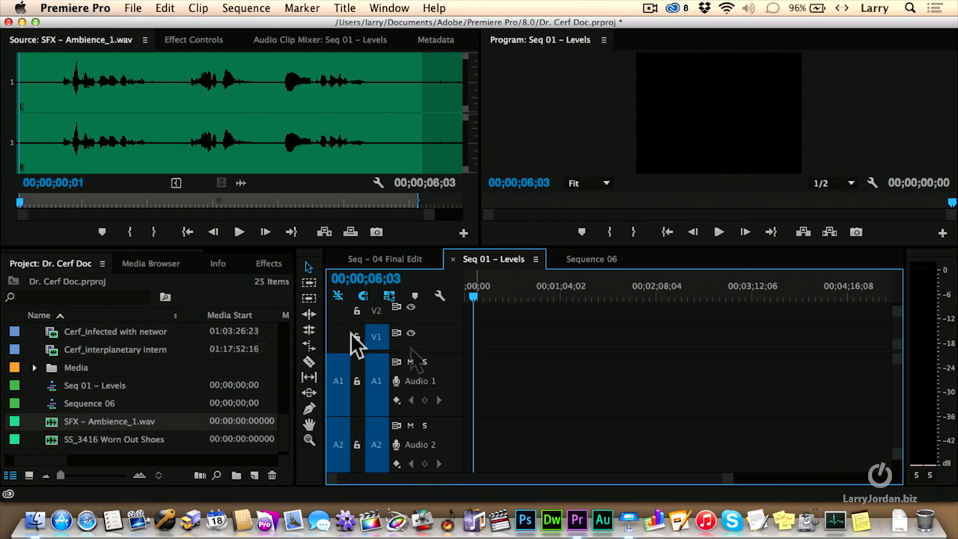
{"action": "mouse_move", "coordinate": [51, 352]}
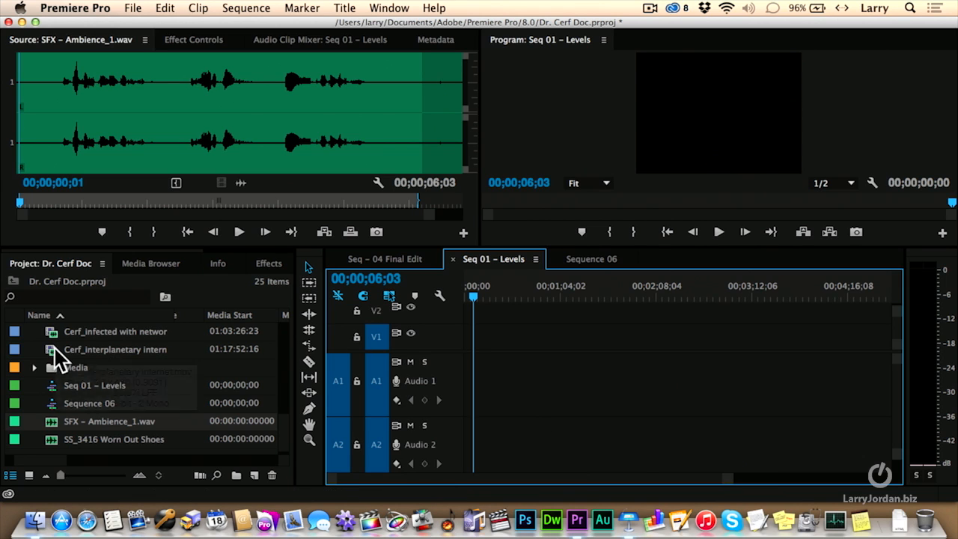
- Load Cerf_interplanetary internet.mov in the source monitor and open the Clip menu
{"action": "double_click", "coordinate": [114, 348]}
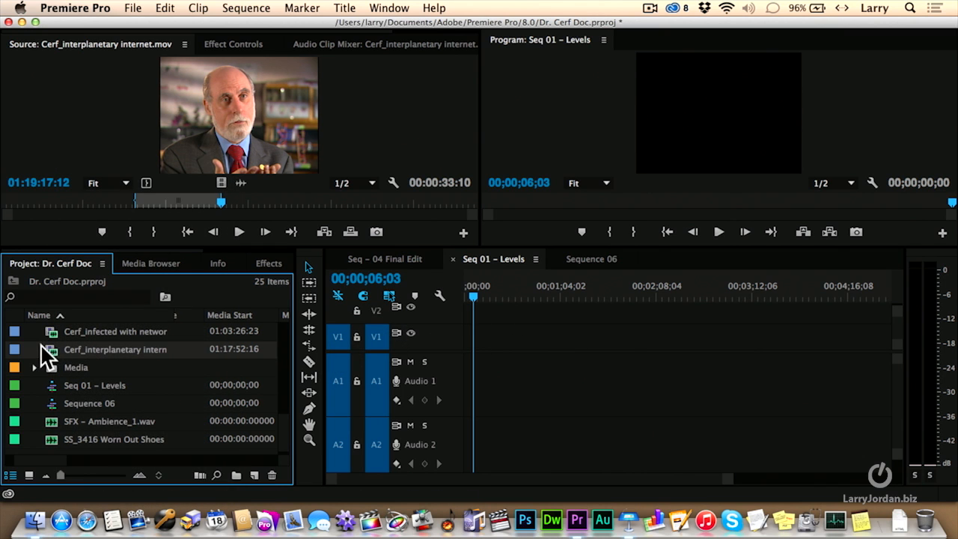
{"action": "left_click", "coordinate": [198, 8]}
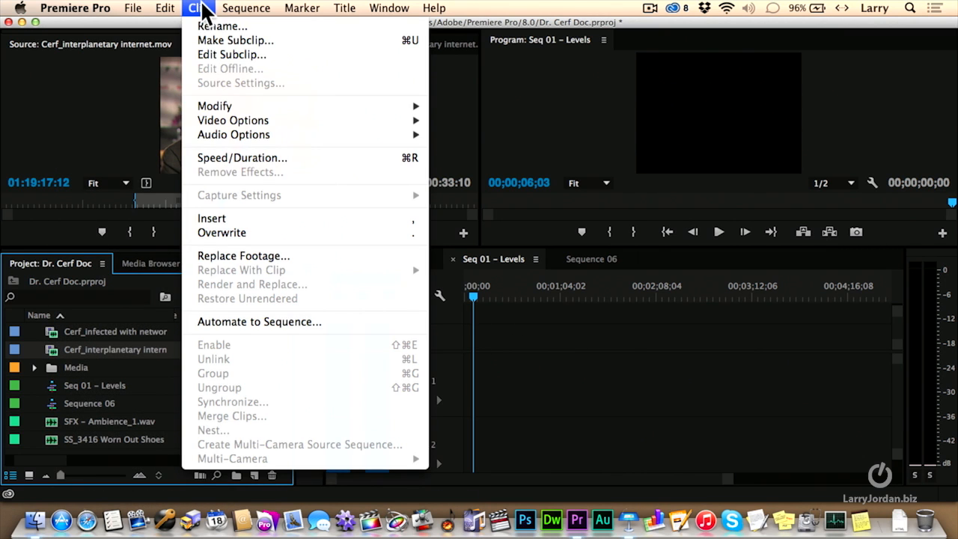
{"action": "mouse_move", "coordinate": [234, 134]}
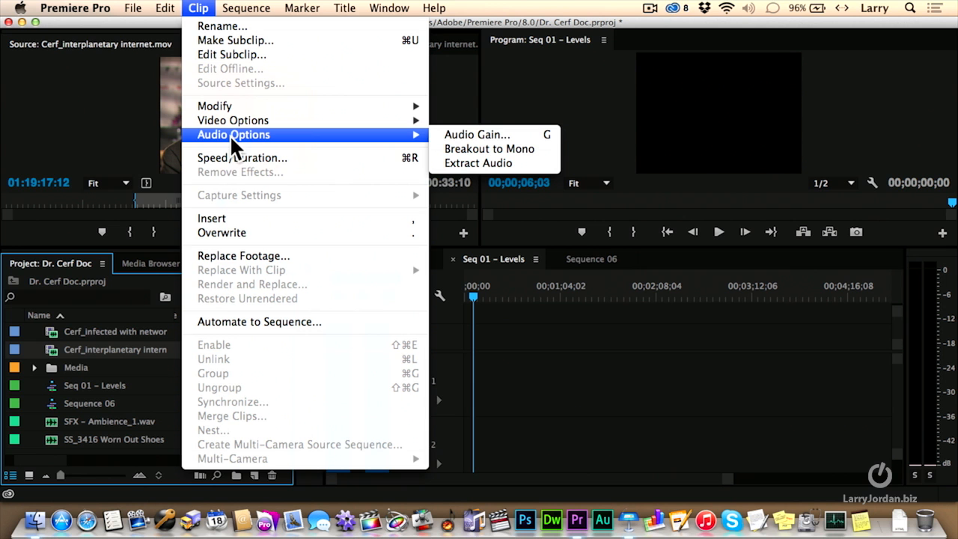